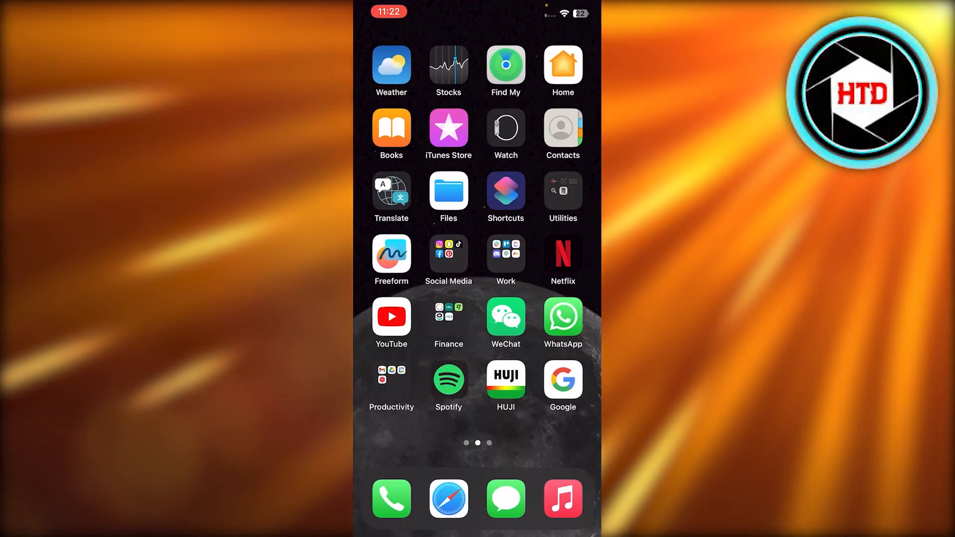
Launch TikTok from the Social Media folder and land on the profile page.
left_click(448, 254)
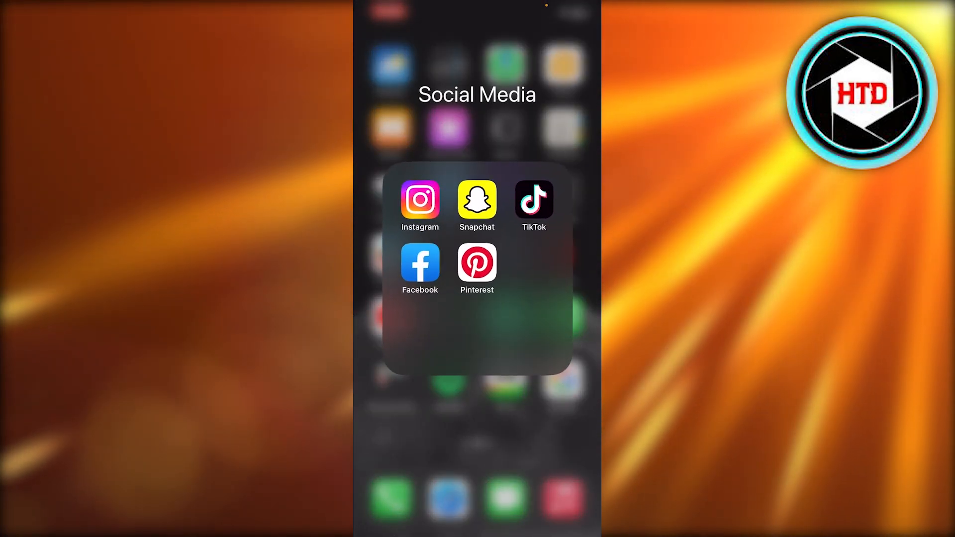
left_click(534, 199)
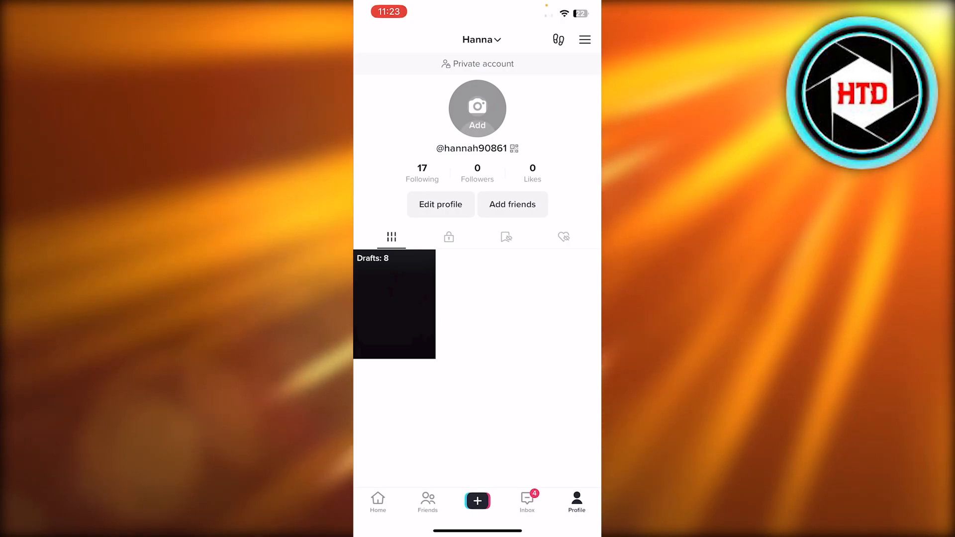
Start a new post, switch to Story mode and choose a photo story.
left_click(476, 501)
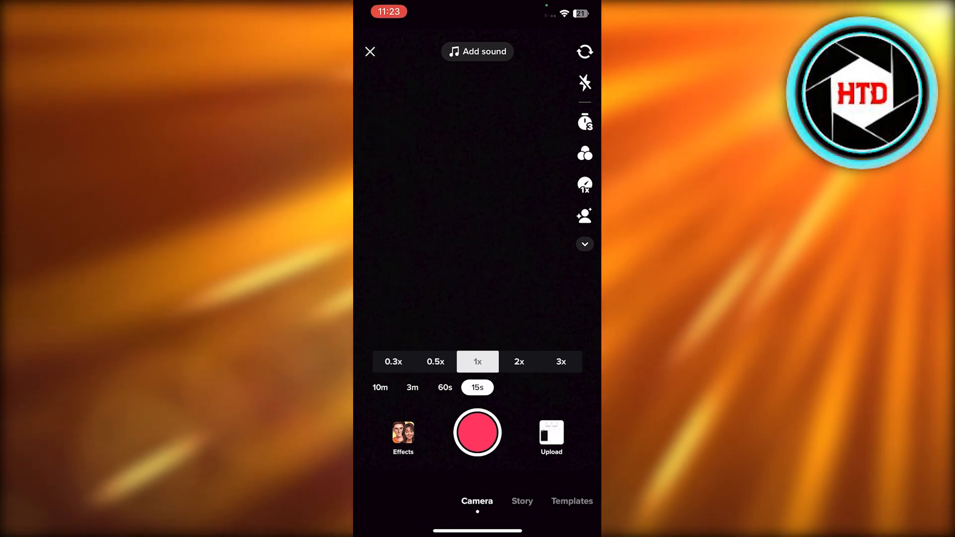
left_click(522, 500)
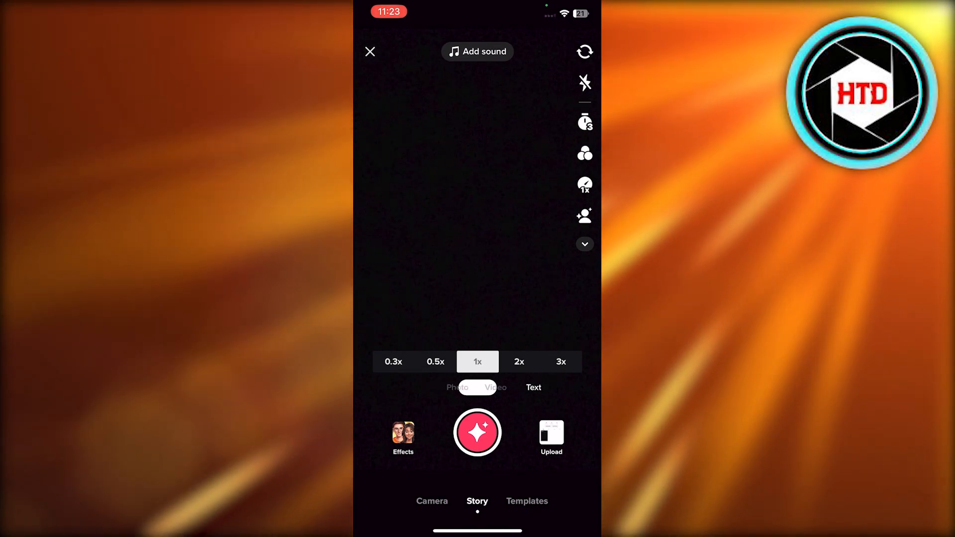
left_click(477, 387)
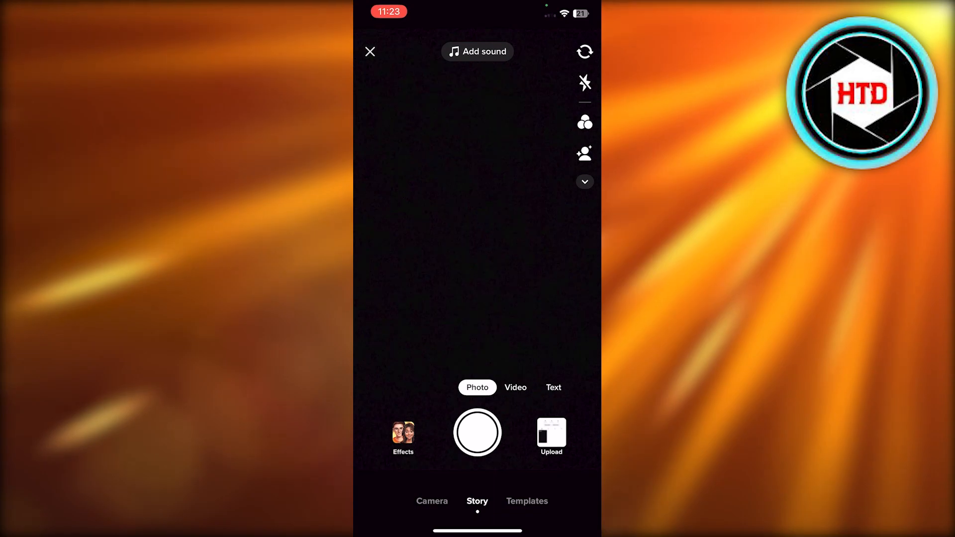
left_click(551, 433)
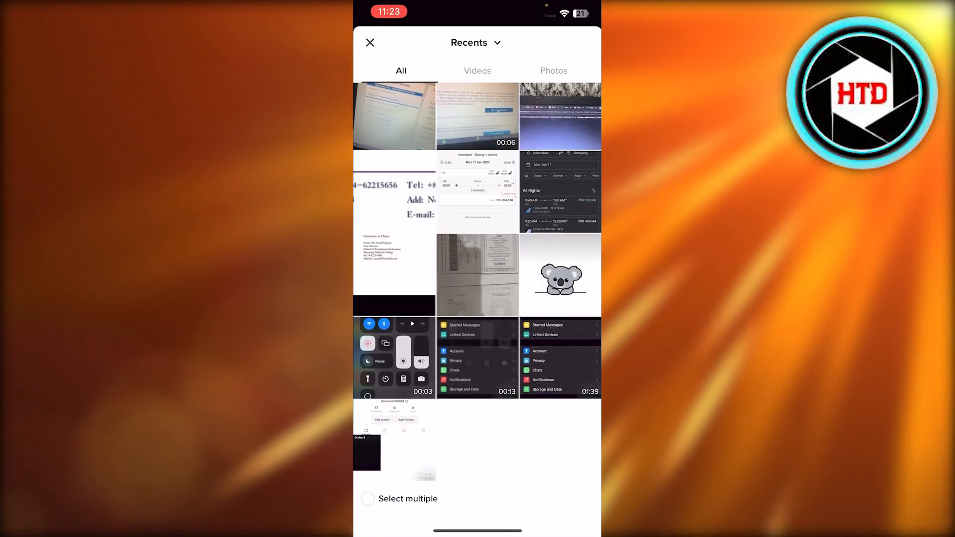
left_click(559, 275)
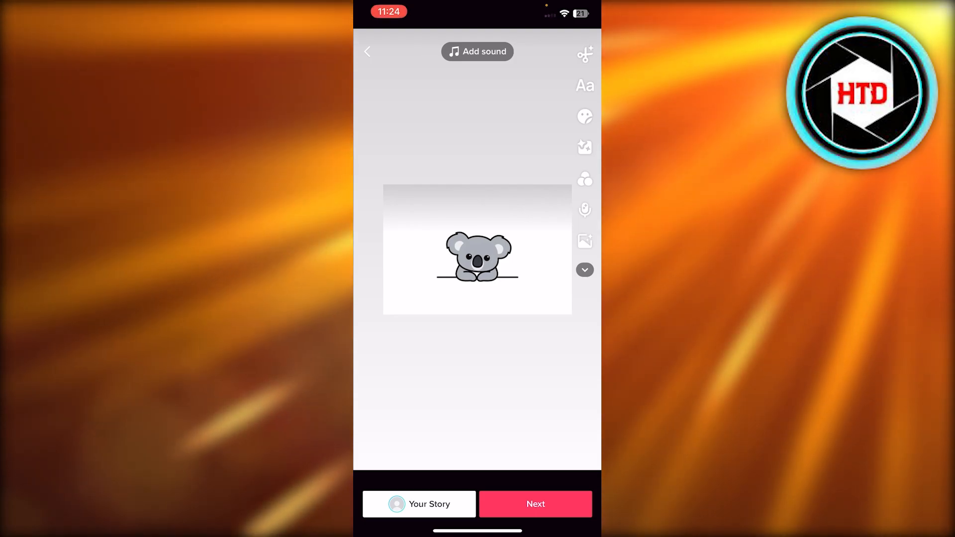
left_click(584, 241)
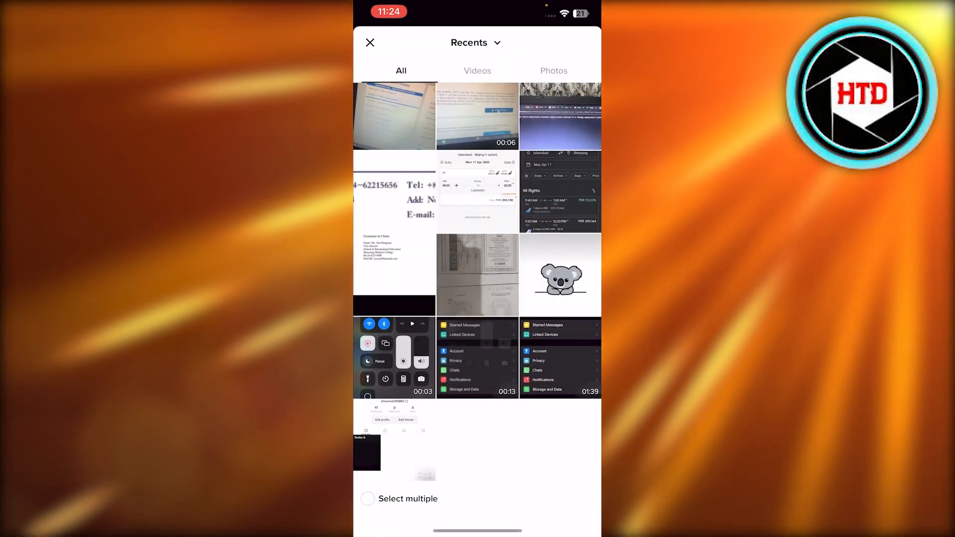
left_click(370, 42)
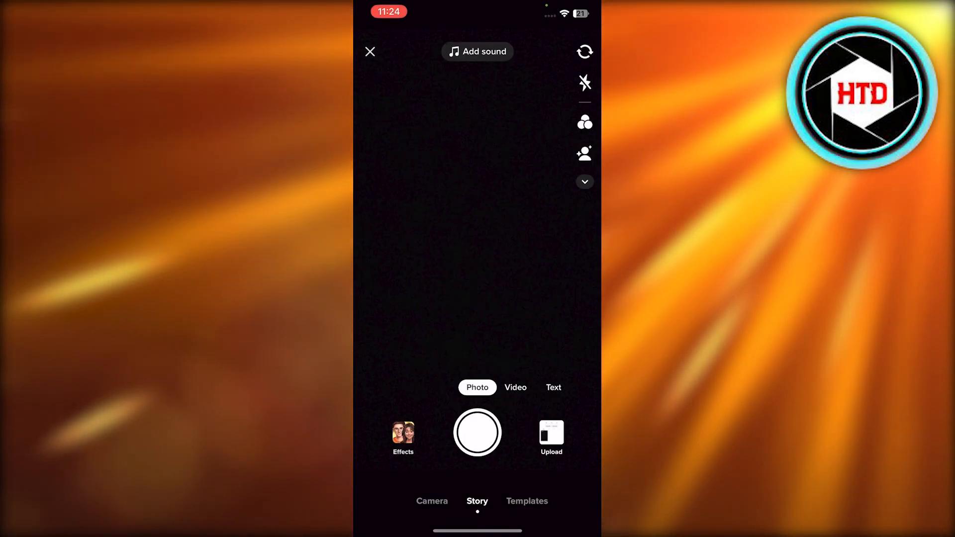